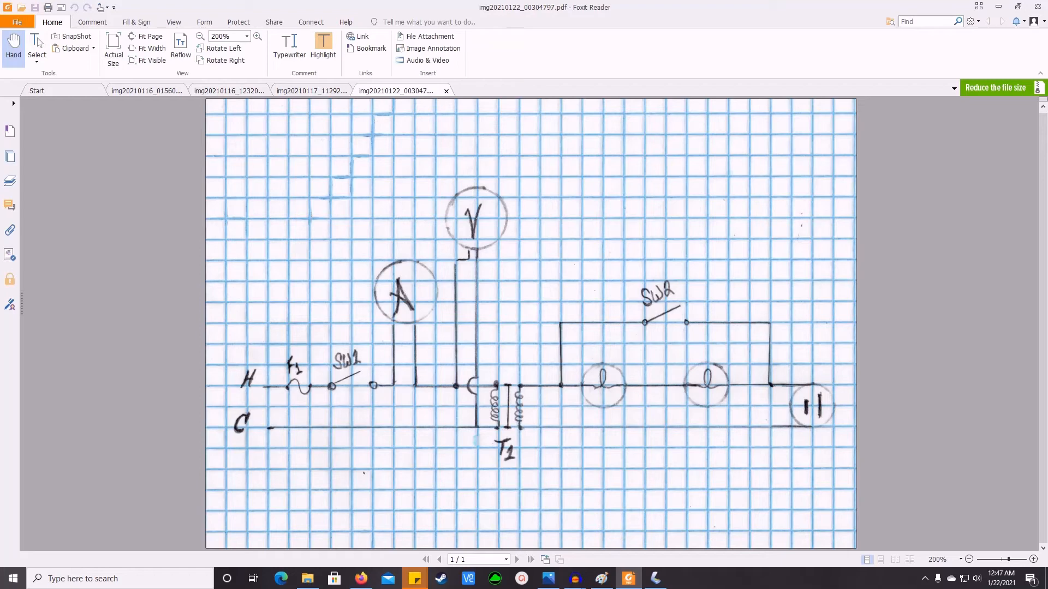
pyautogui.moveTo(907, 364)
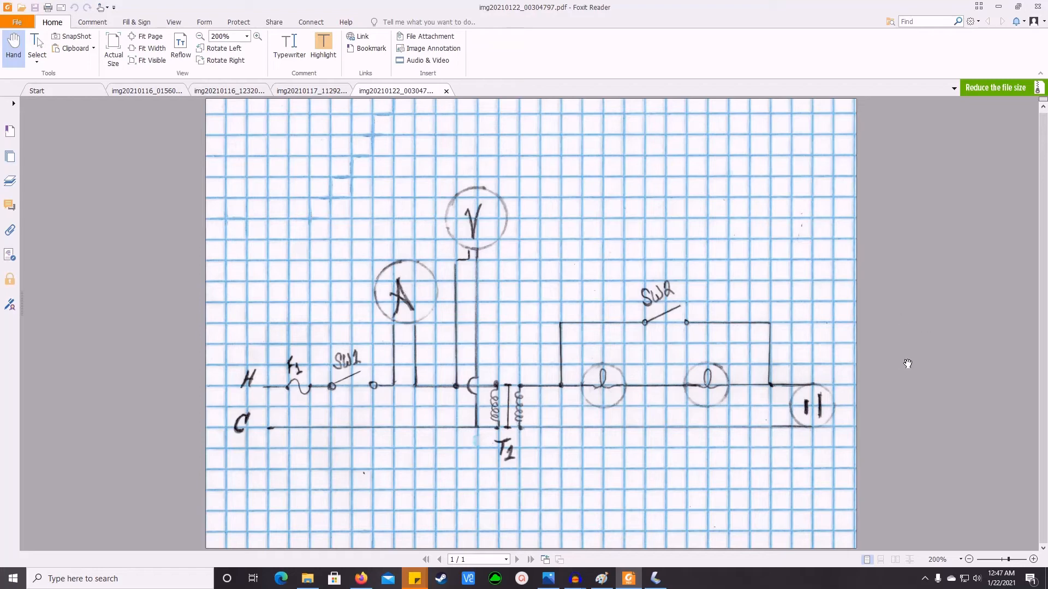
pyautogui.moveTo(908, 380)
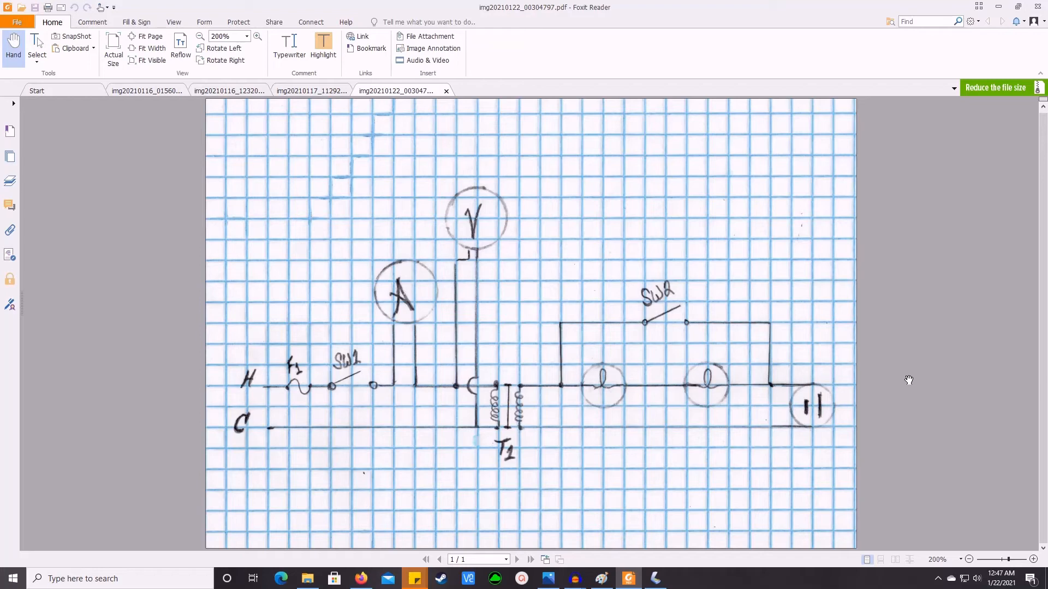
pyautogui.moveTo(874, 537)
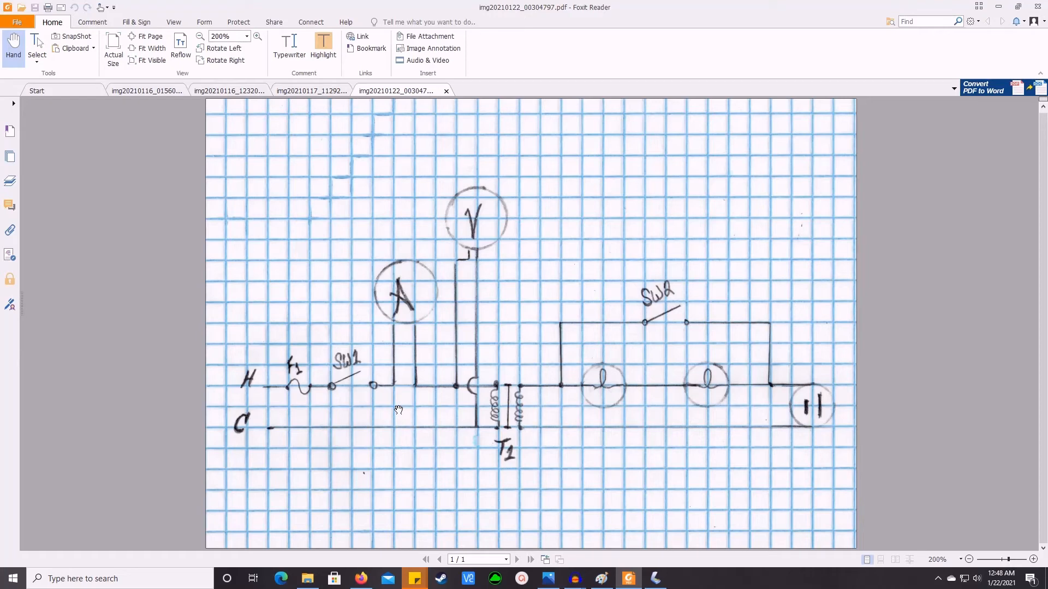
pyautogui.moveTo(461, 398)
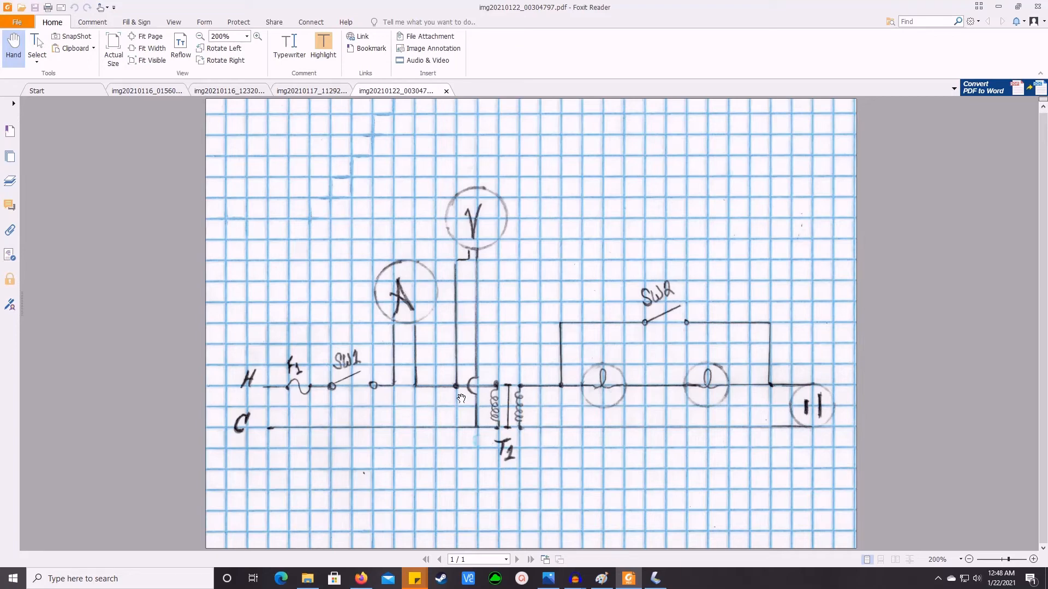
pyautogui.moveTo(447, 396)
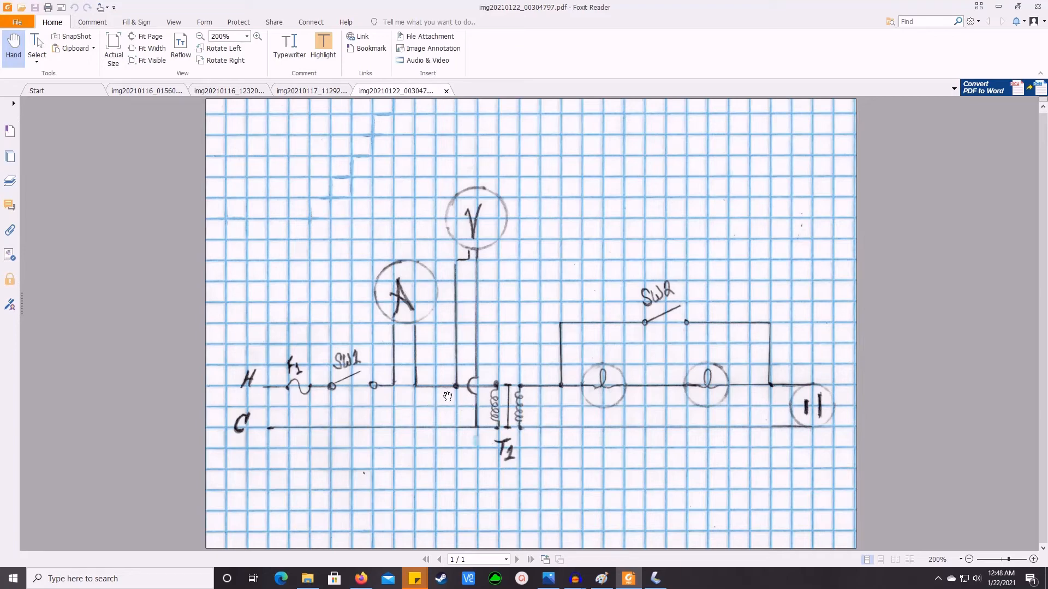
pyautogui.moveTo(467, 424)
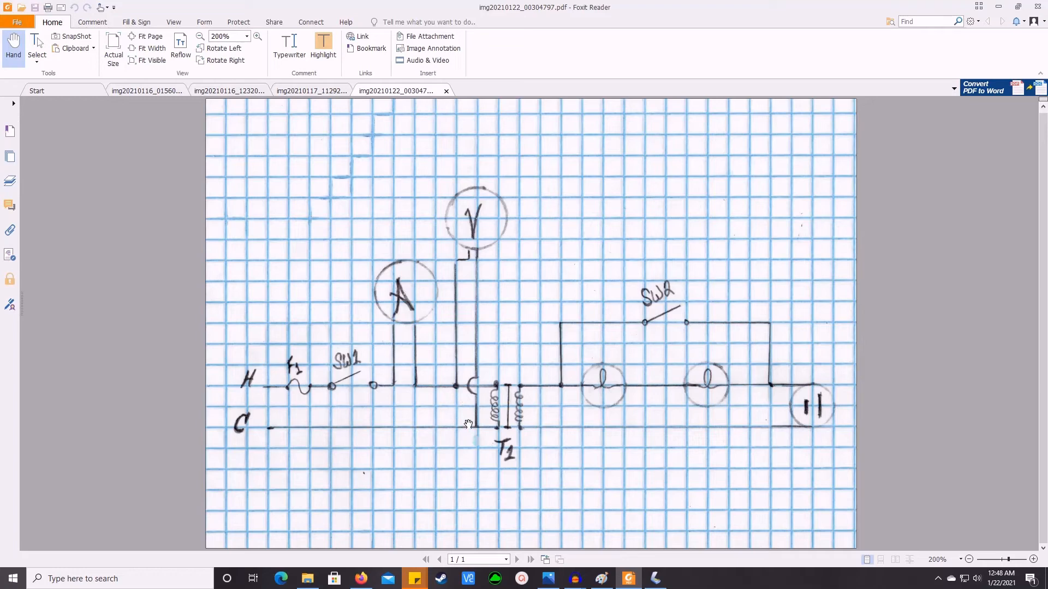
pyautogui.moveTo(490, 440)
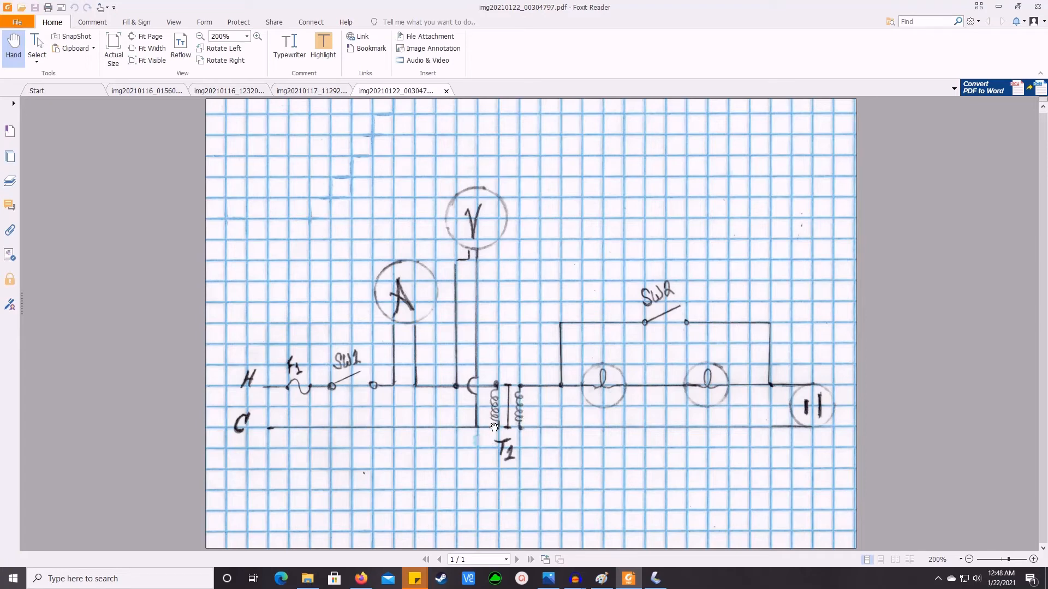
pyautogui.moveTo(497, 401)
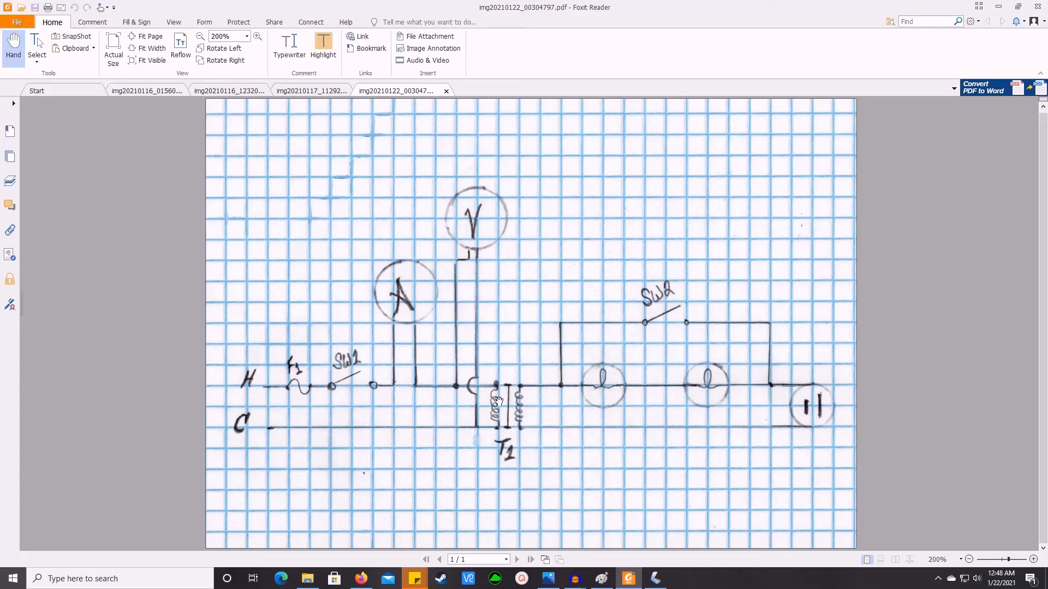
pyautogui.moveTo(282, 429)
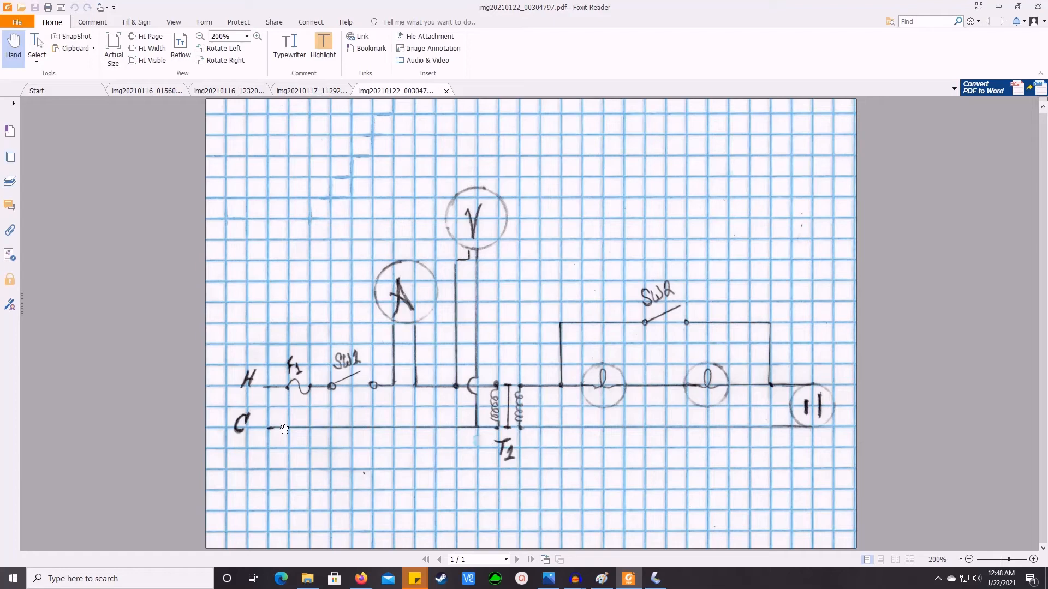
pyautogui.moveTo(279, 426)
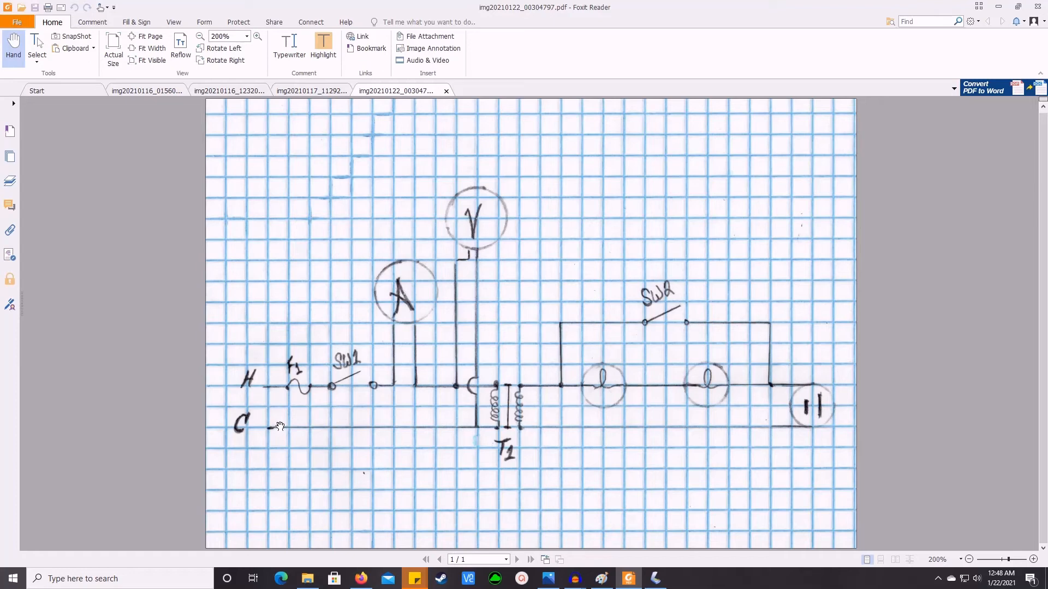
pyautogui.moveTo(580, 327)
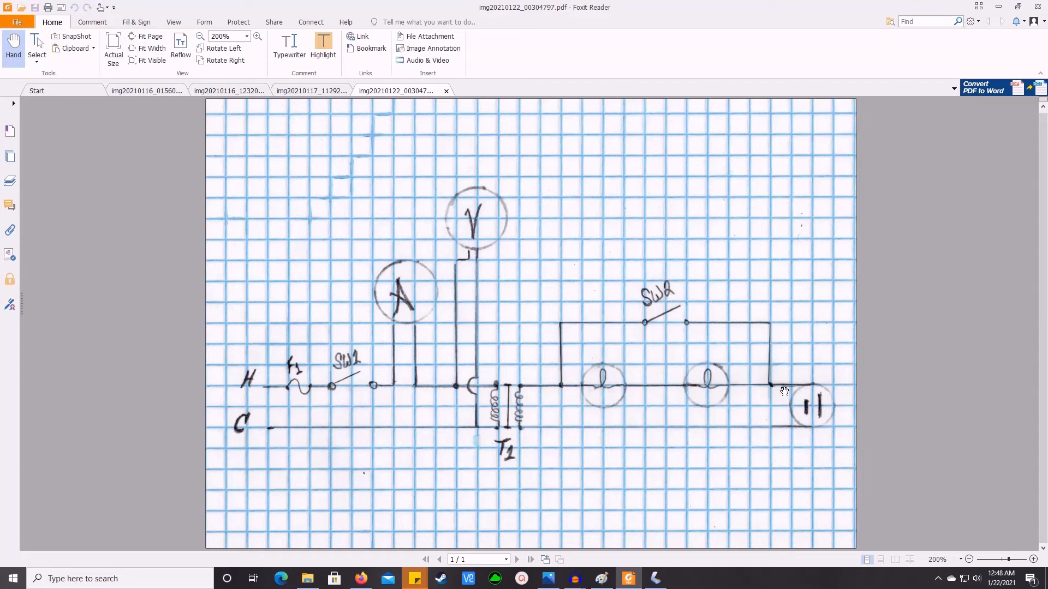
pyautogui.moveTo(567, 395)
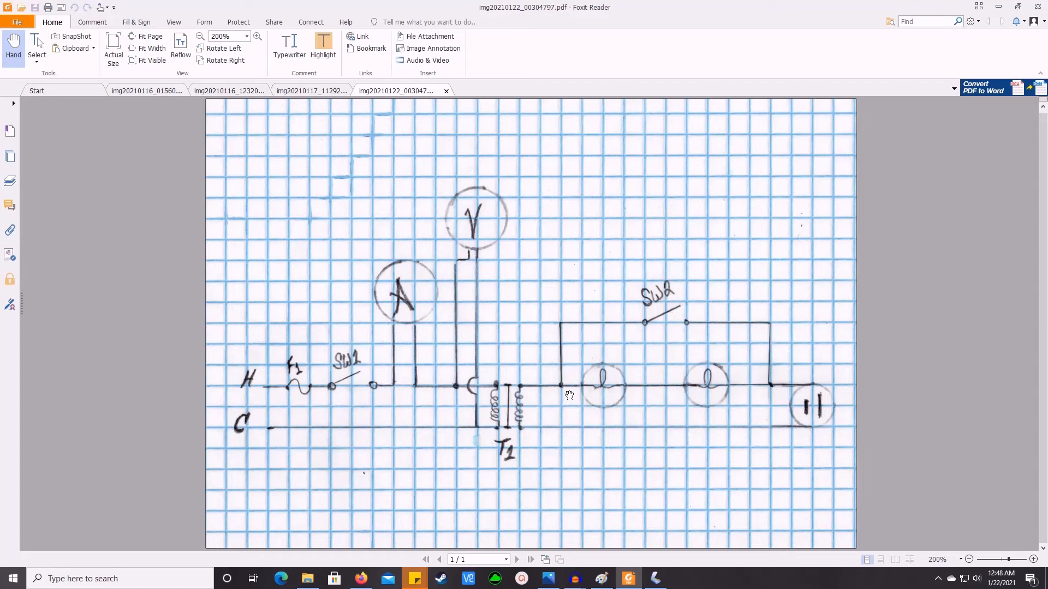
pyautogui.moveTo(646, 399)
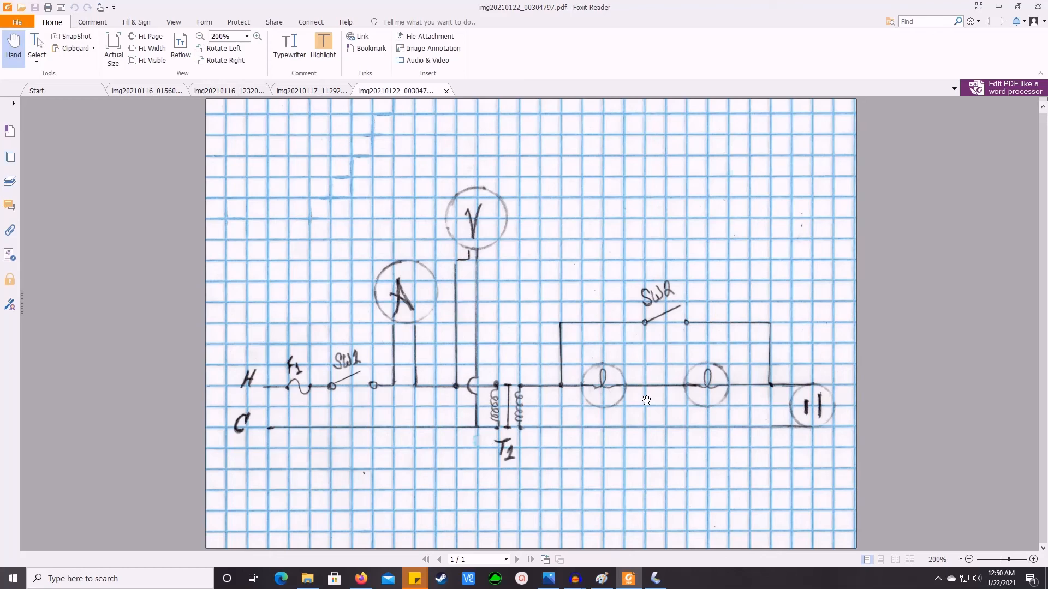
pyautogui.moveTo(647, 395)
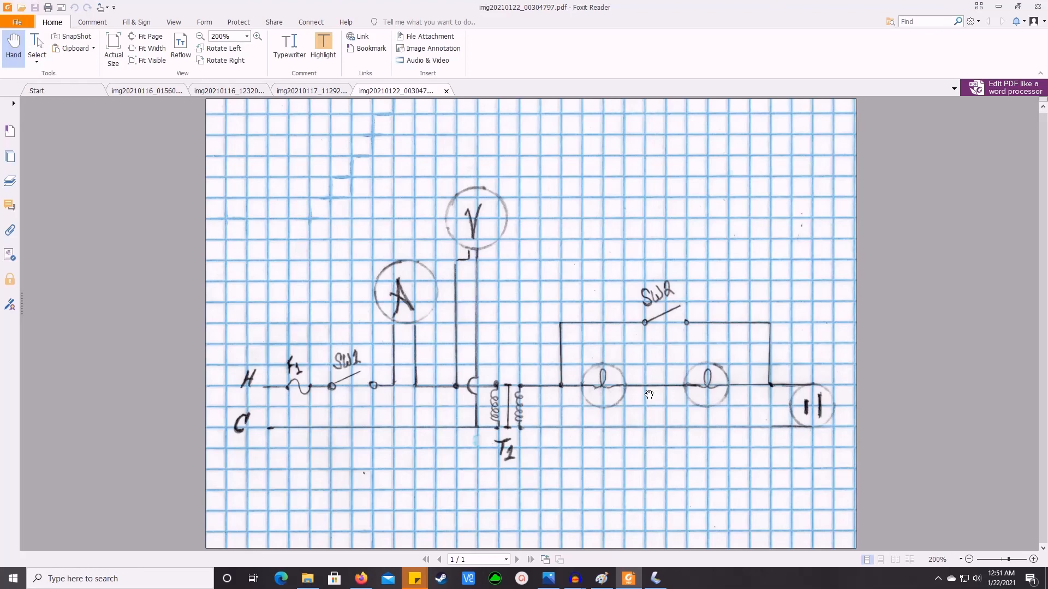
pyautogui.moveTo(723, 406)
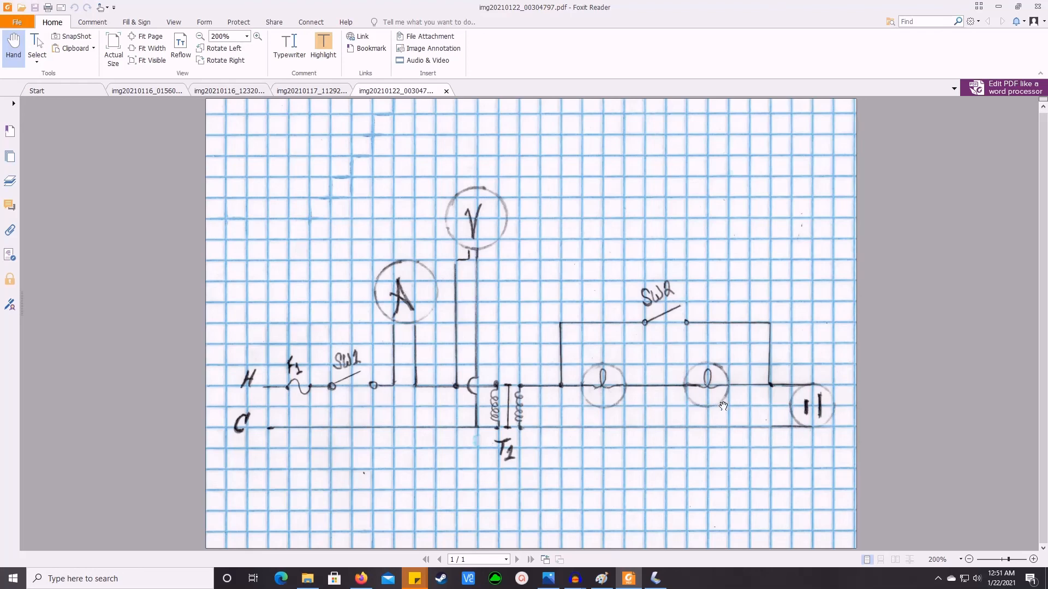